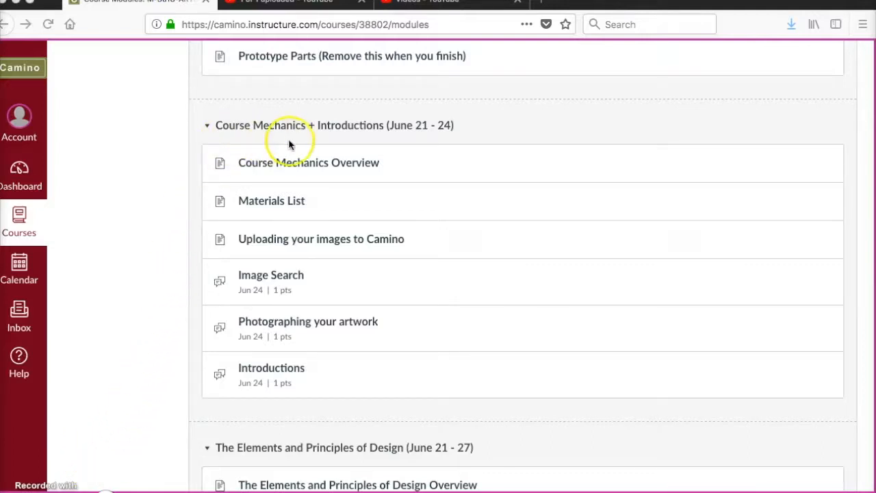
mouse_move(488, 139)
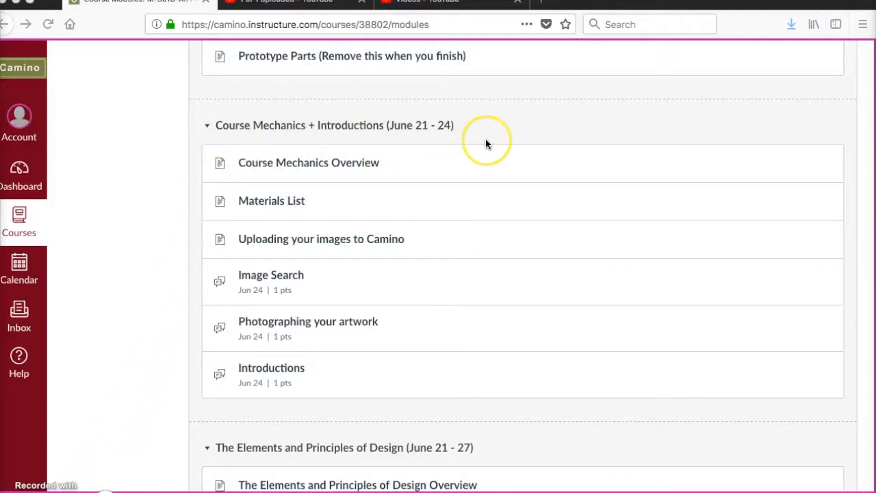
mouse_move(444, 230)
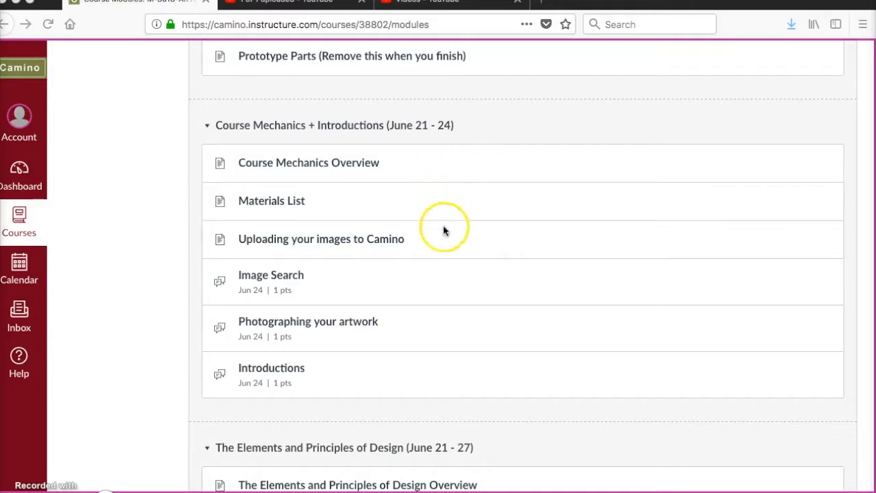
mouse_move(433, 290)
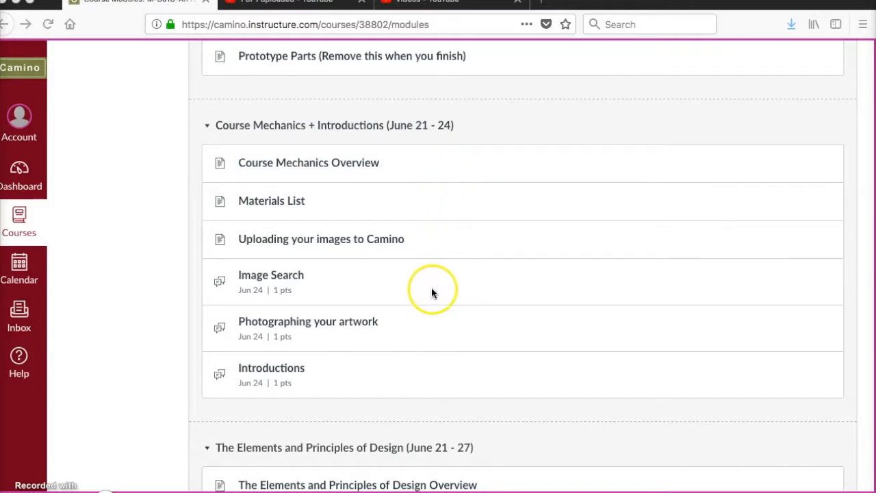
mouse_move(432, 377)
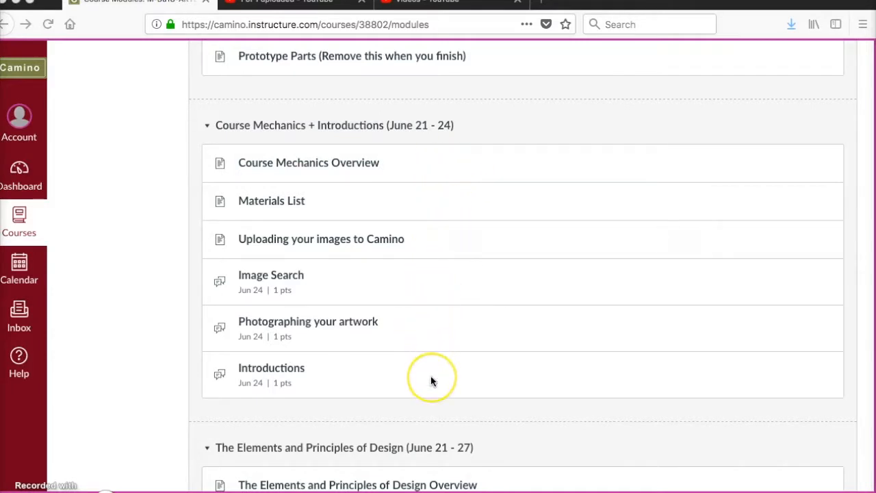
mouse_move(30, 476)
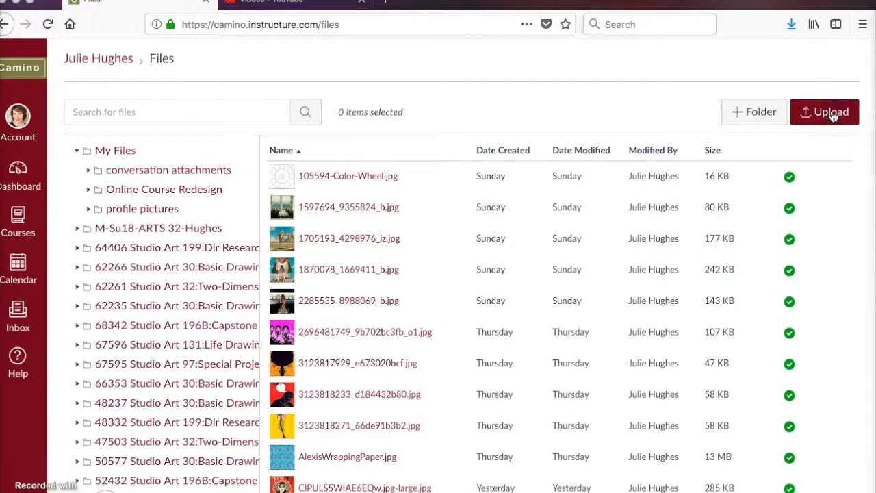
Step: Upload Hughes_Demo copy.jpg to Files and return to the course home page
left_click(824, 112)
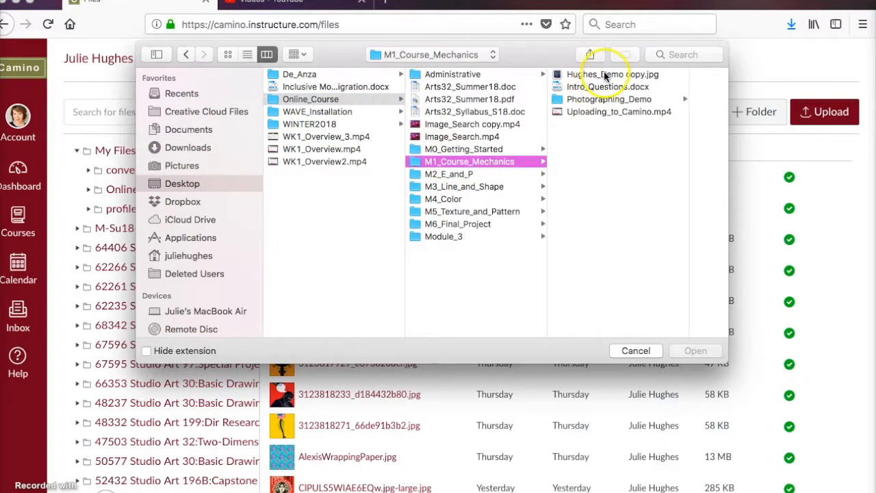
left_click(695, 350)
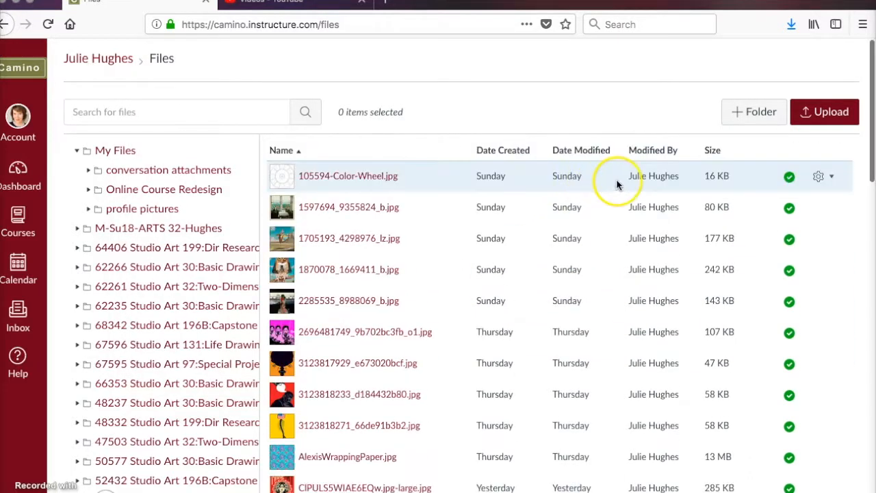
scroll("down", 3)
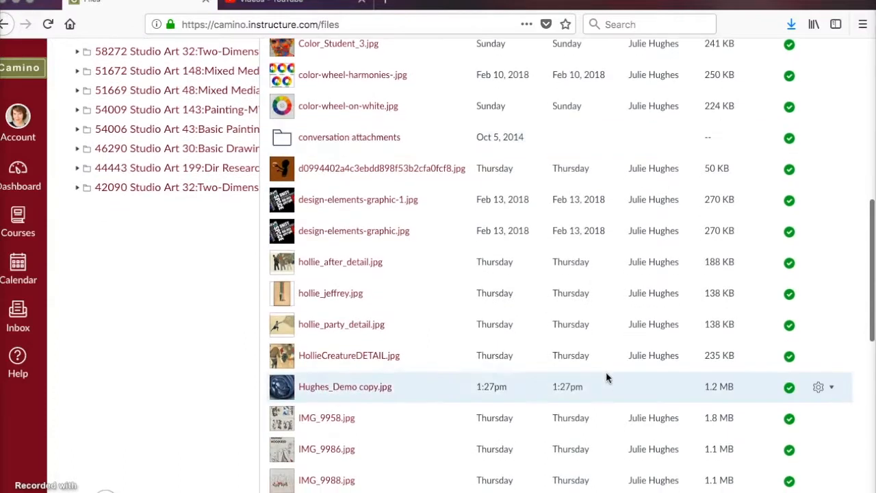
mouse_move(163, 405)
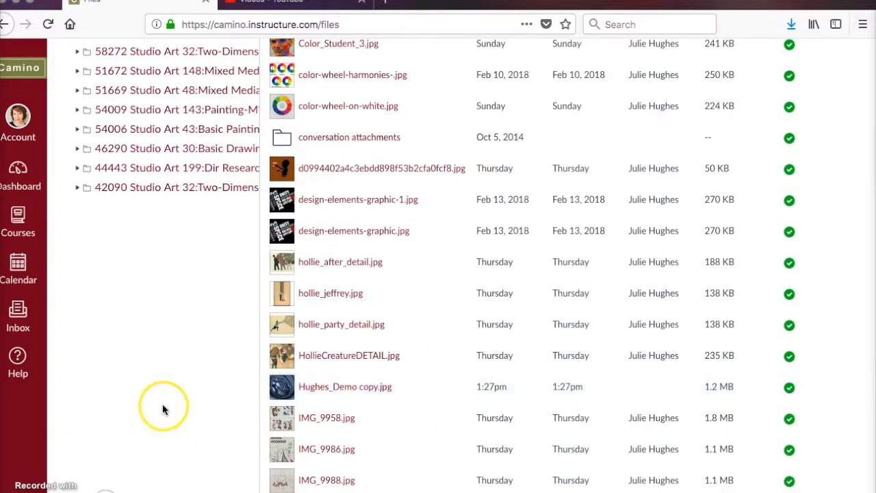
left_click(18, 221)
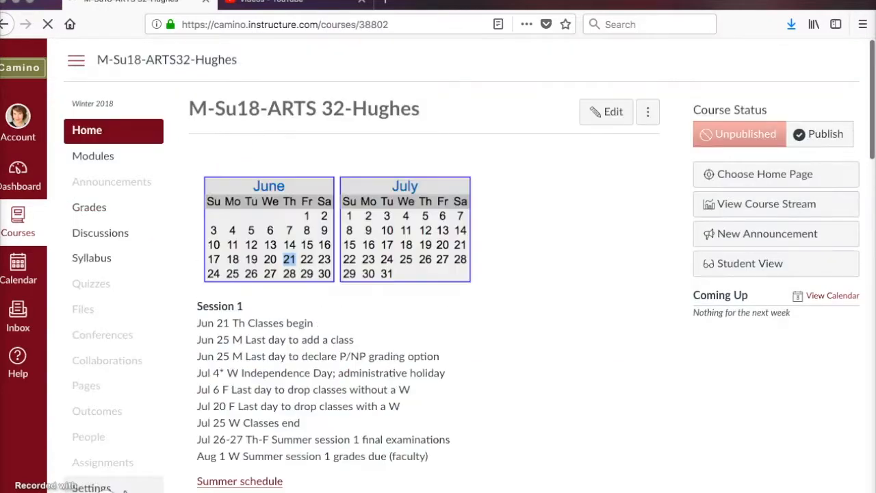
Step: Open the Photographing your artwork discussion from the Learning Modules banner
scroll("down", 3)
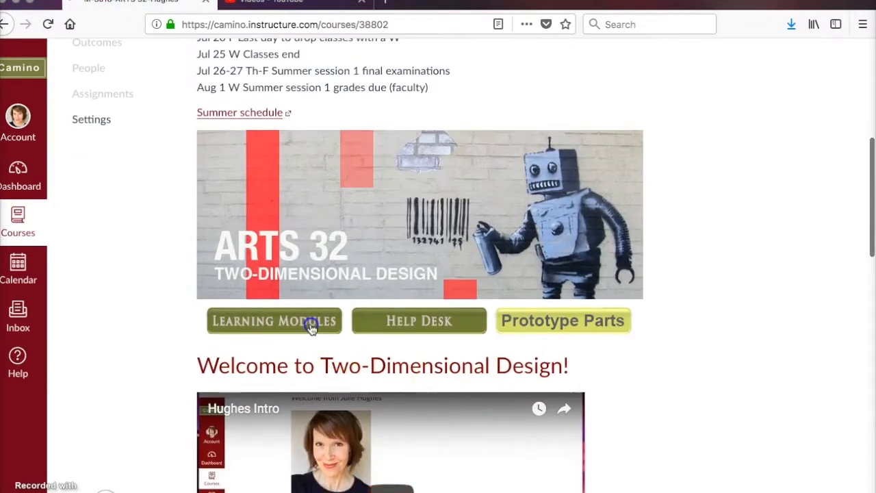
left_click(273, 321)
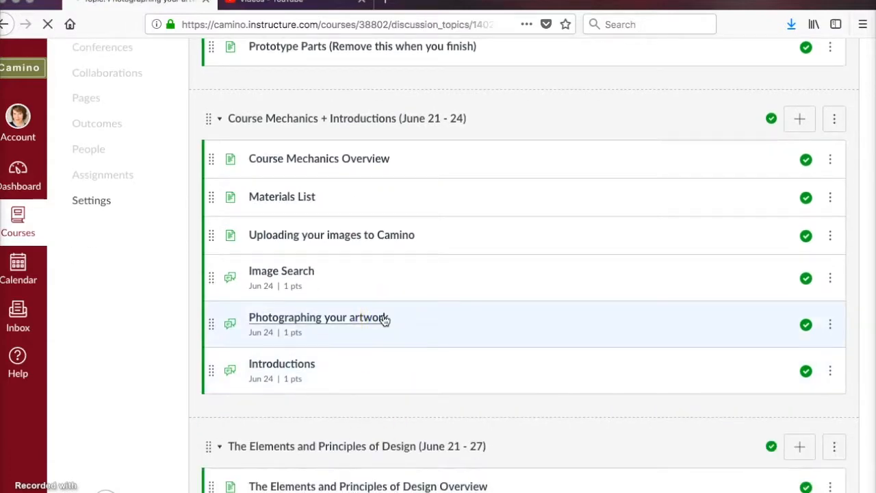
left_click(315, 318)
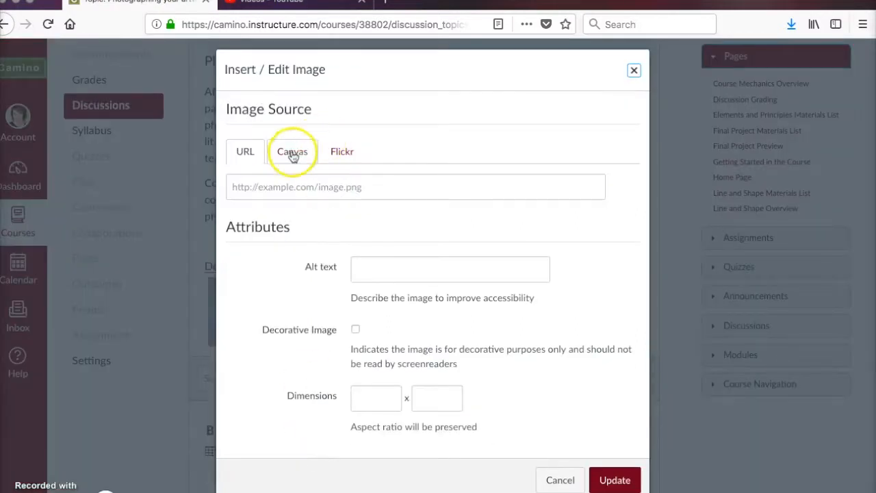
Step: Insert Hughes_Demo copy.jpg from Canvas files into the discussion as a decorative image
left_click(293, 150)
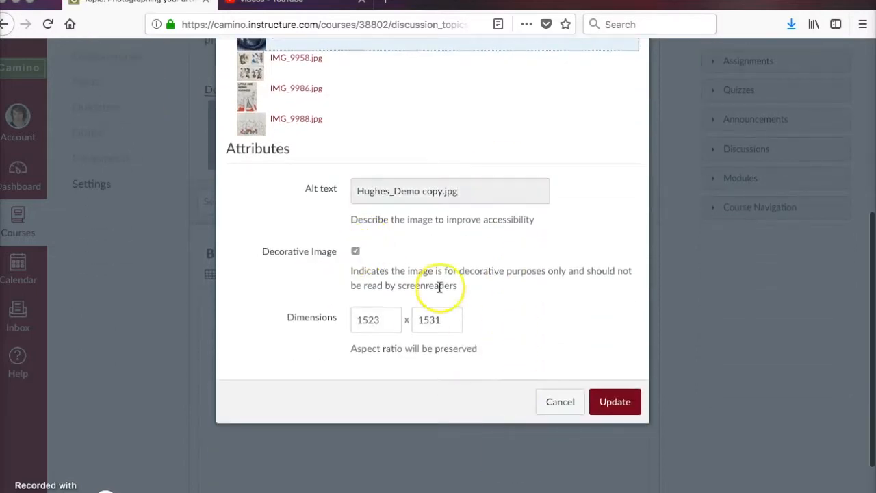
left_click(452, 3)
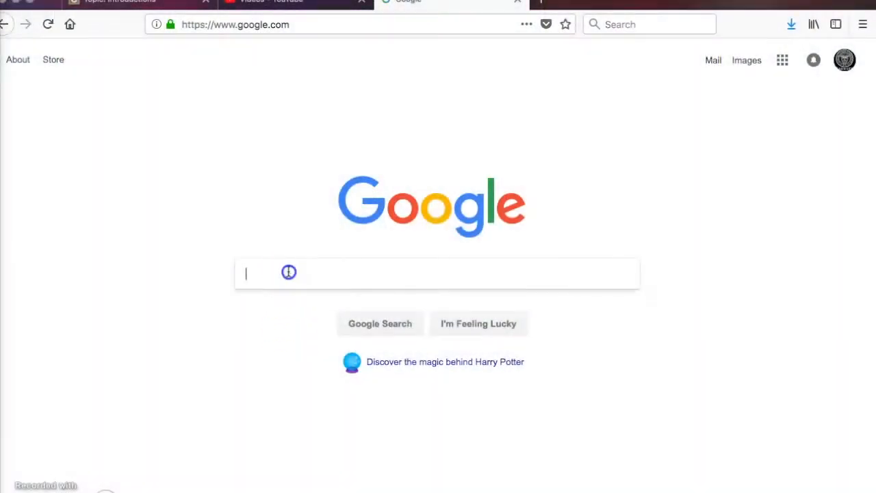
Step: Search Google for 'trees' and switch to the Images results
type("t")
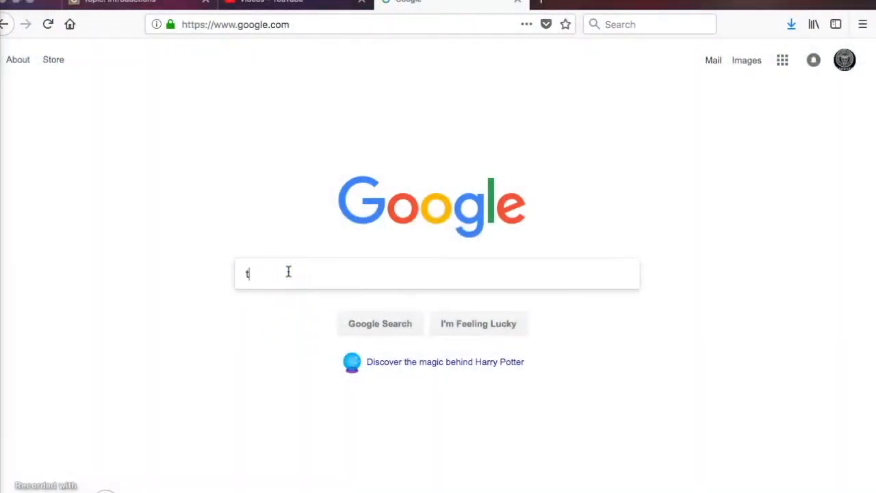
type("rees")
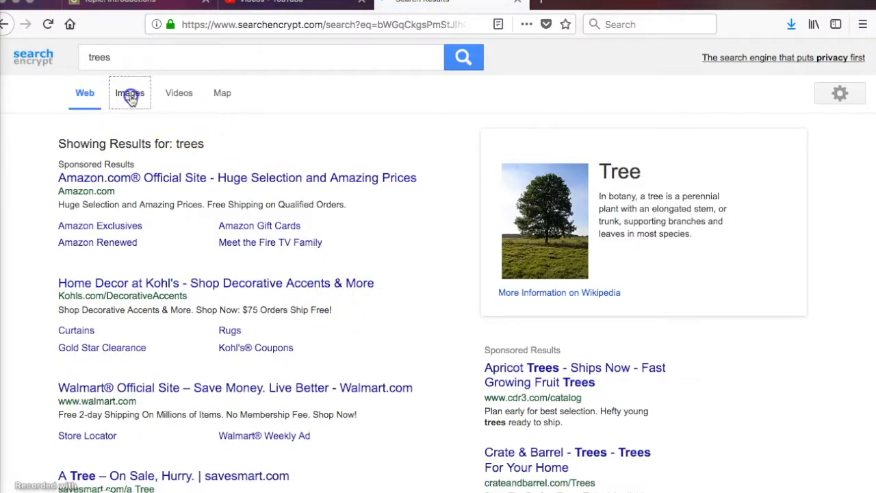
left_click(129, 93)
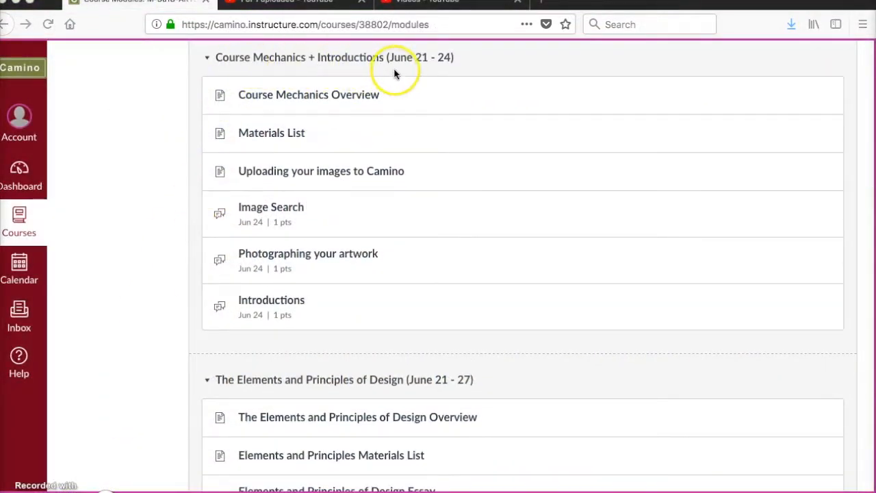
mouse_move(401, 222)
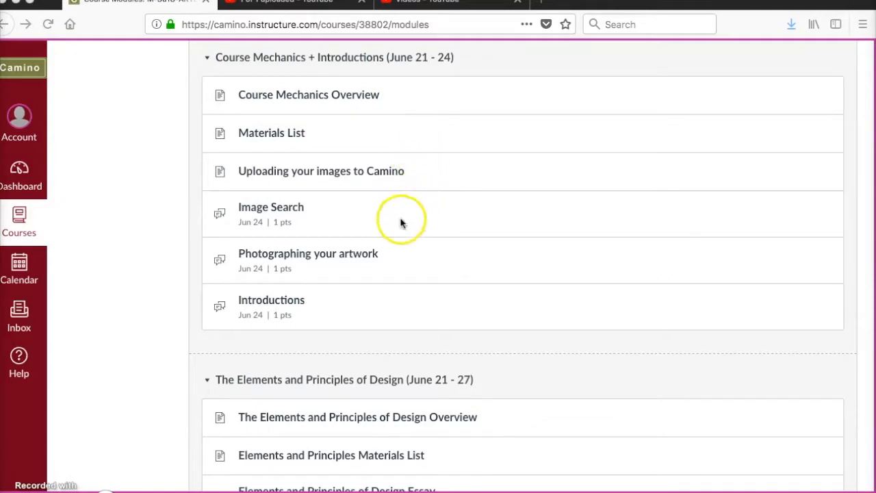
mouse_move(290, 309)
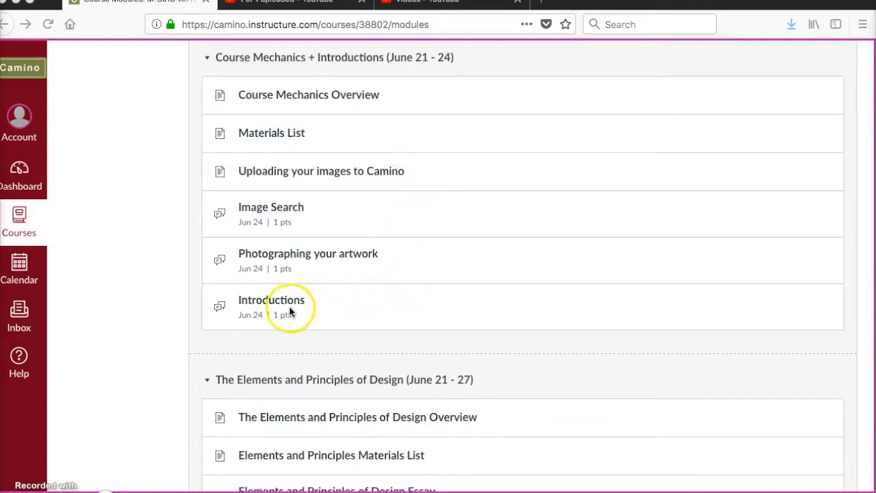
Step: Open the Introductions graded discussion showing the instructor's welcome prompt
left_click(271, 300)
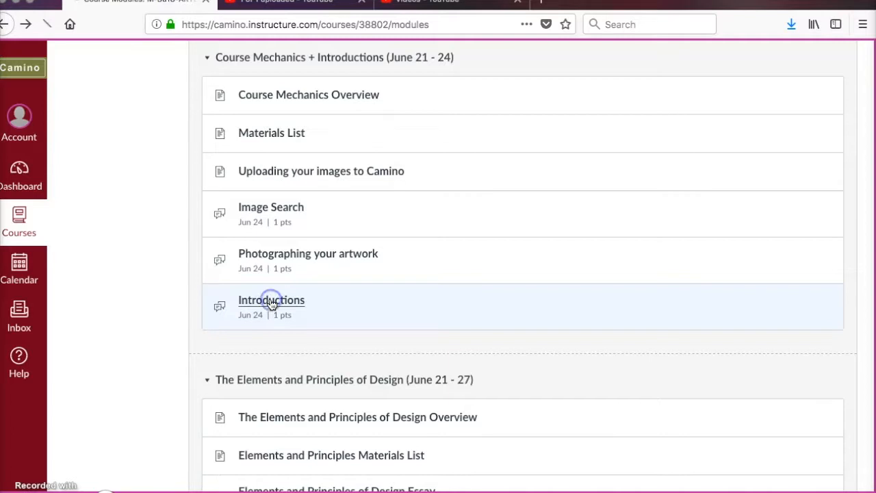
left_click(271, 299)
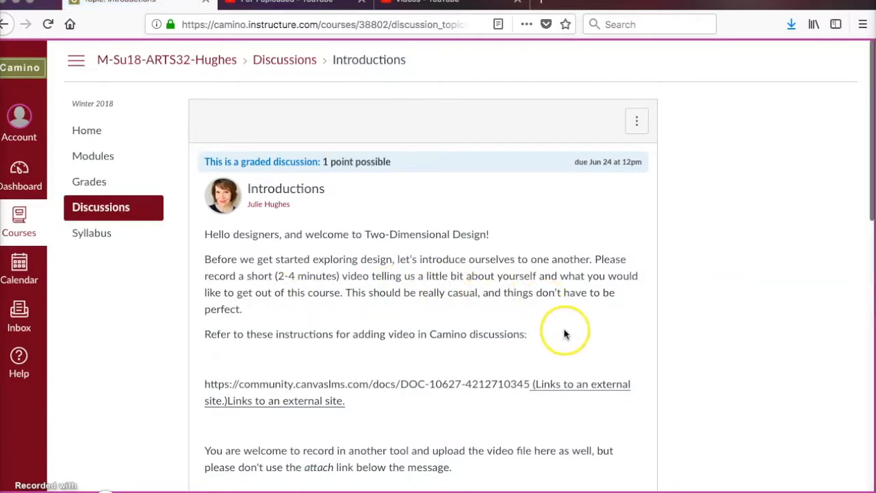
scroll("down", 3)
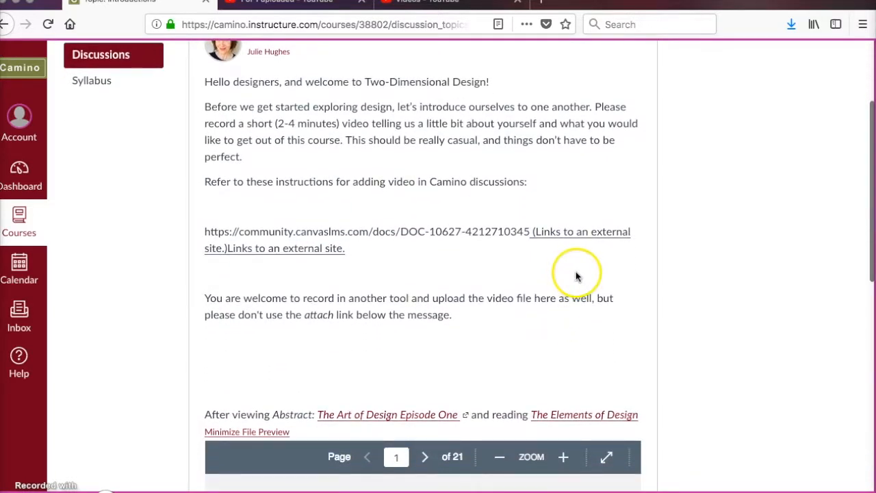
scroll("down", 3)
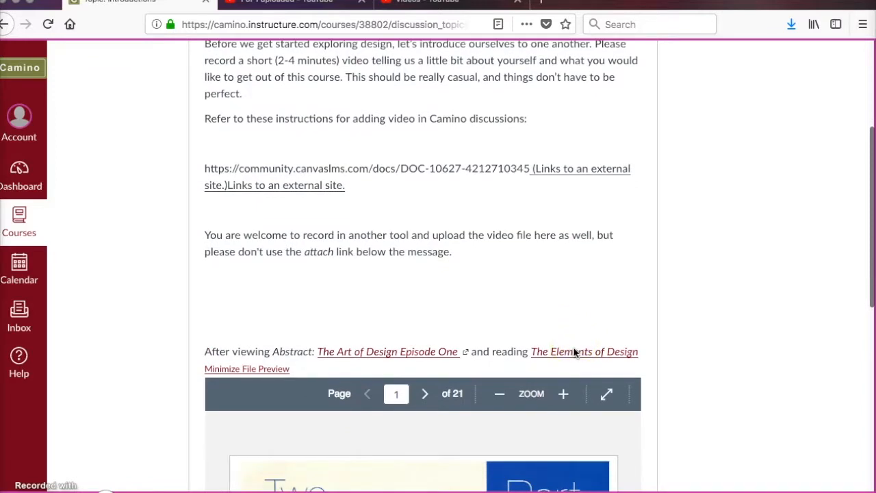
scroll("down", 3)
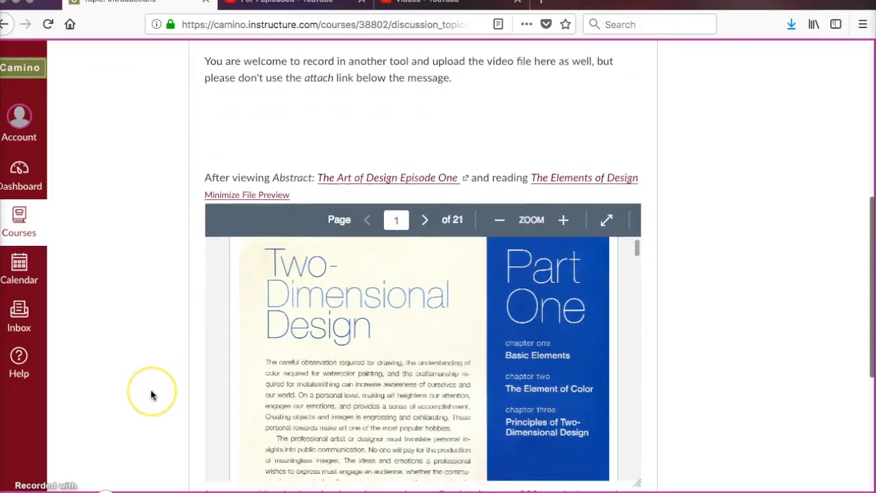
scroll("down", 3)
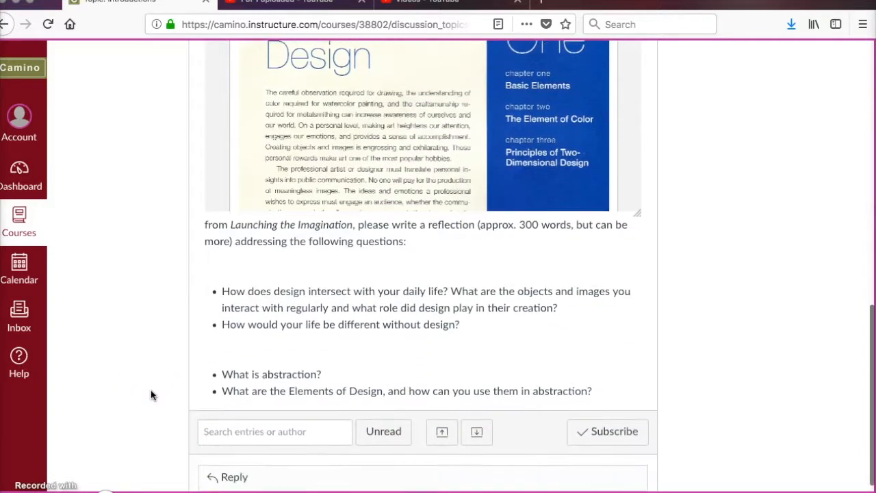
mouse_move(162, 400)
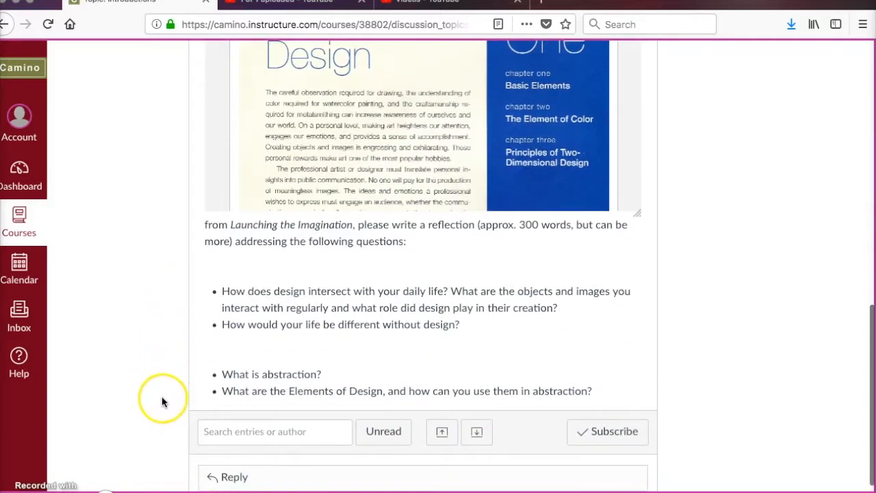